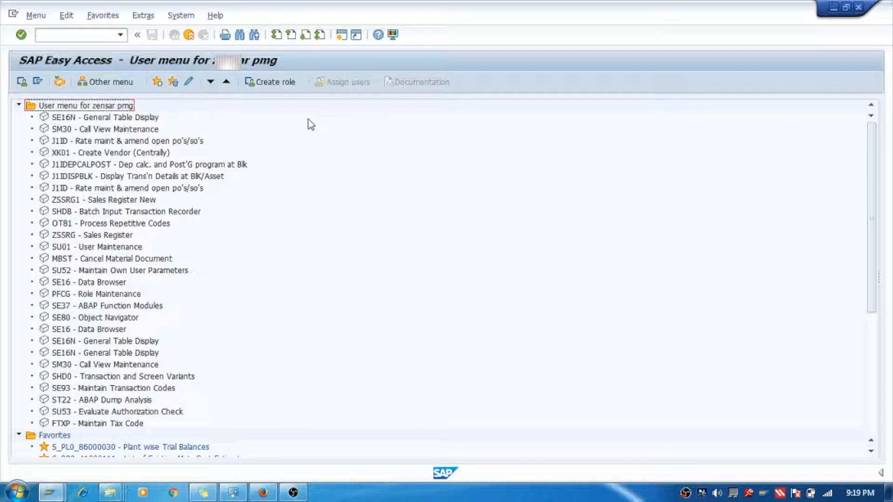
Step: Launch the Customizing: Execute Project screen via transaction SPRO
click(75, 34)
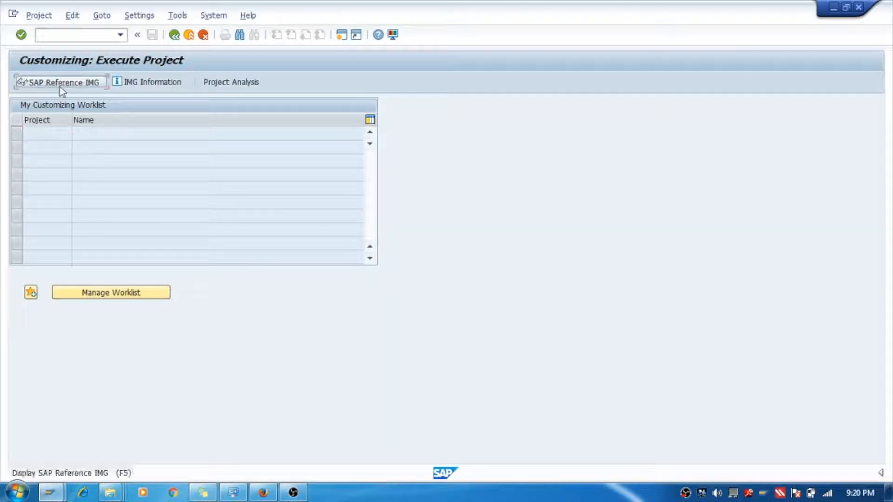
Step: Expand SAP Reference IMG through Materials Management > Purchasing > RFQ/Quotation
click(59, 82)
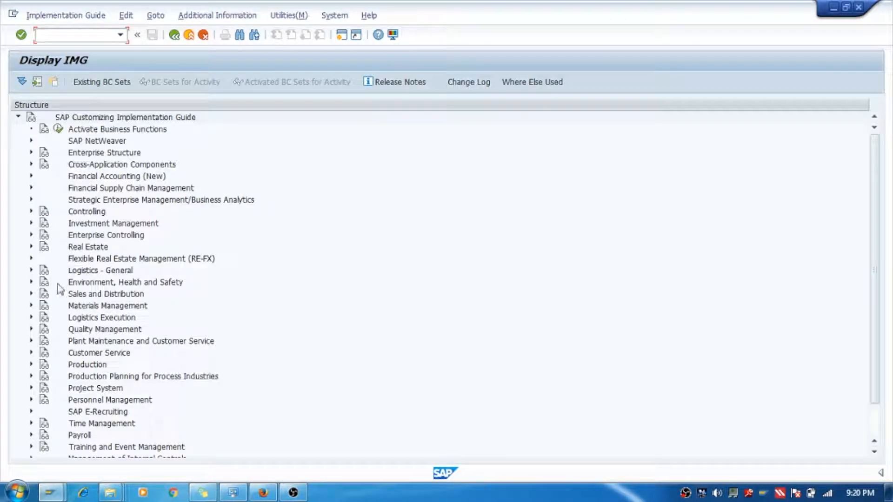
click(125, 117)
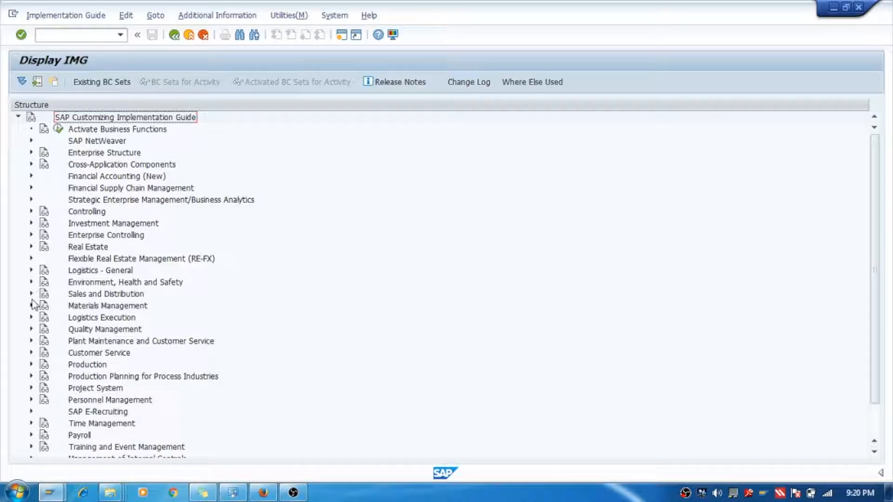
click(32, 306)
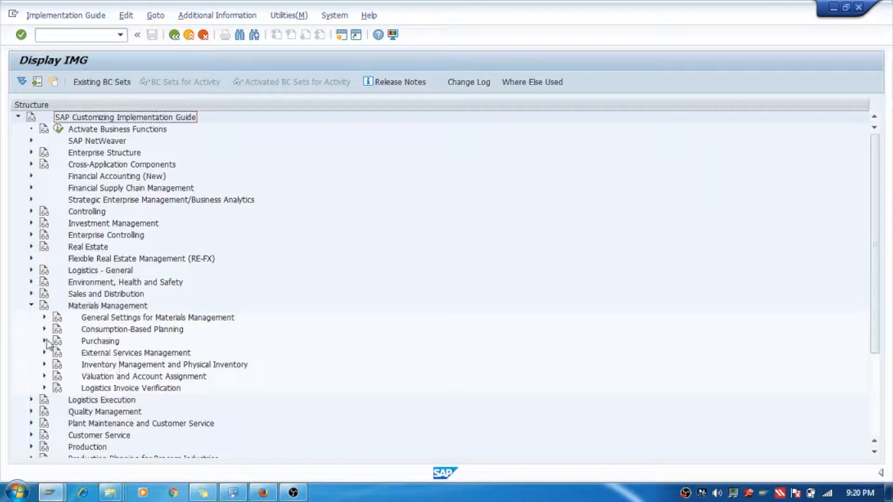
click(45, 340)
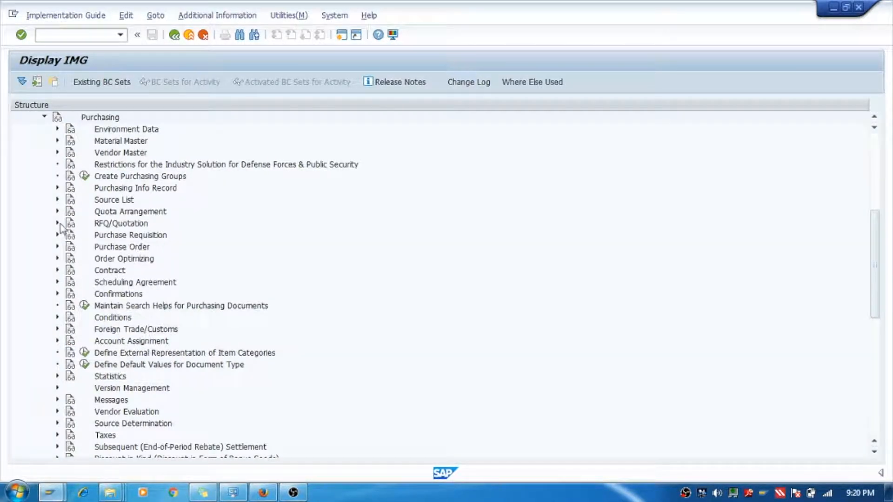
click(56, 223)
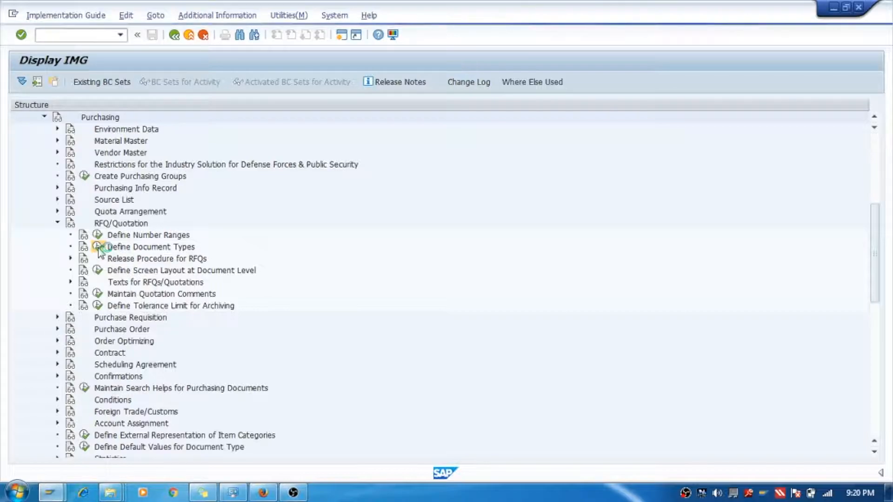
Step: In Define Document Types, copy AN as new type ZN and amend the description with 'est'
double_click(150, 247)
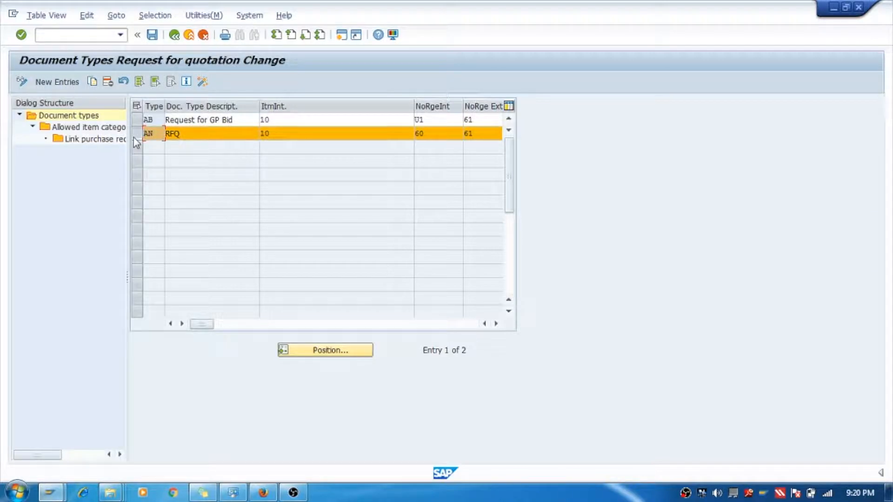
mouse_move(92, 82)
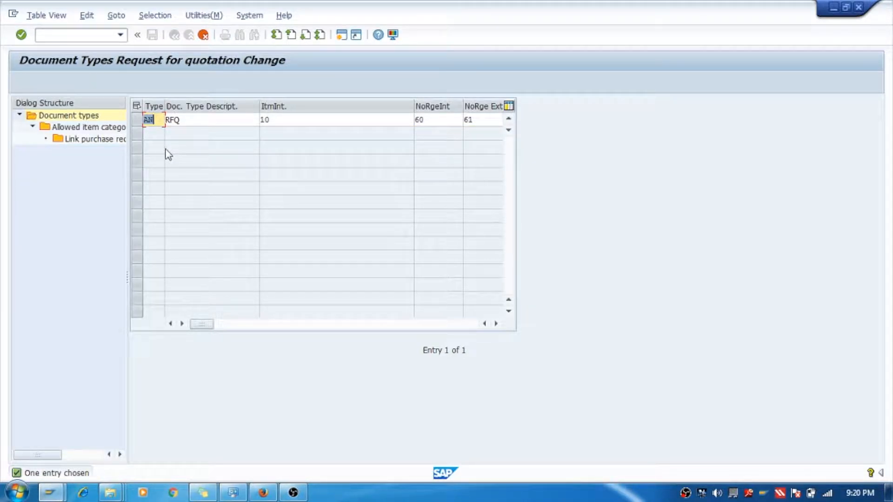
click(211, 120)
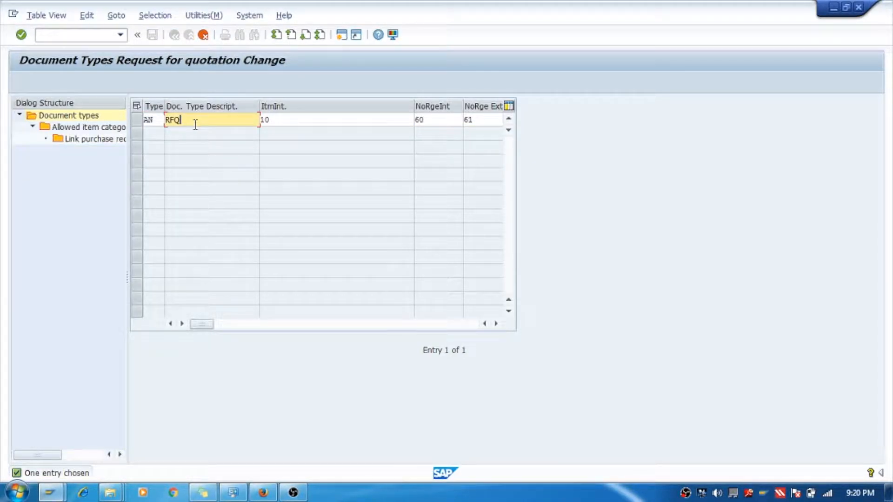
text(est)
click(153, 120)
text(Zn)
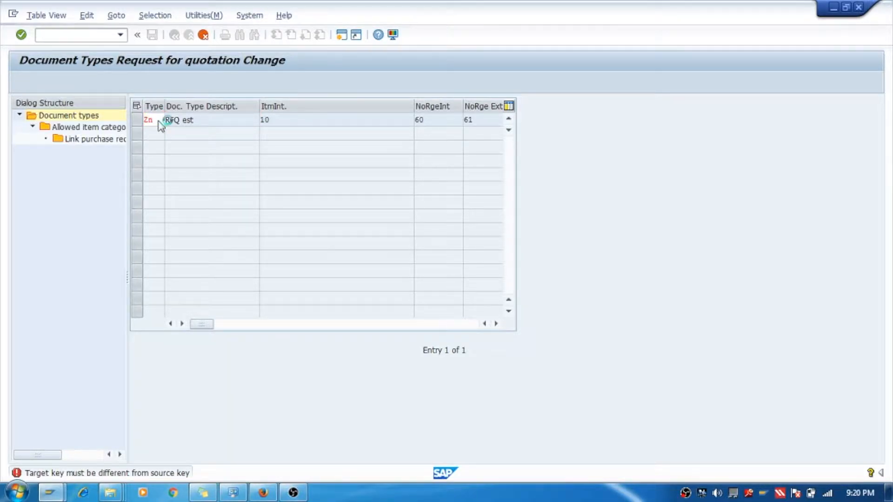
Step: Confirm the ZN entry with 'copy all', accepting the 36 copied dependent entries
click(290, 34)
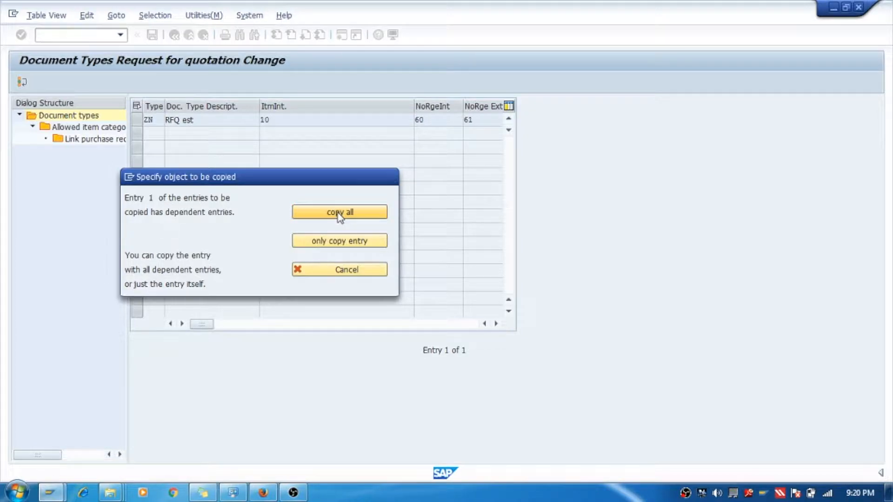
click(338, 212)
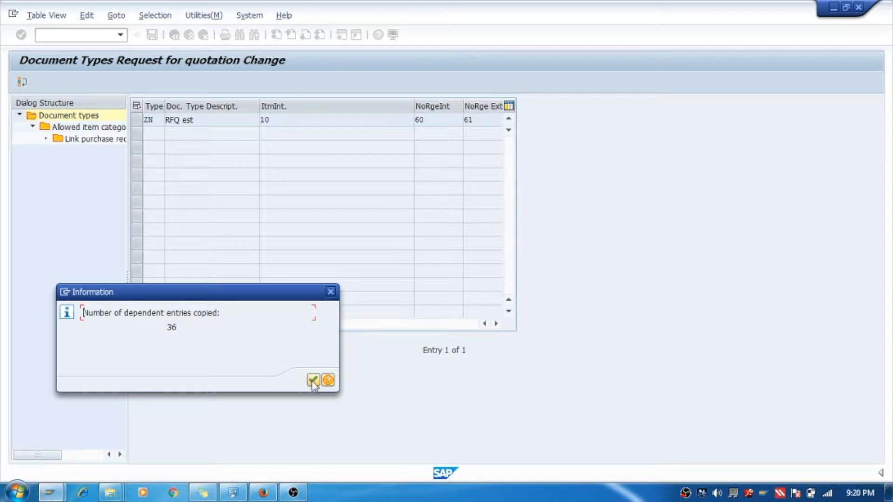
click(313, 381)
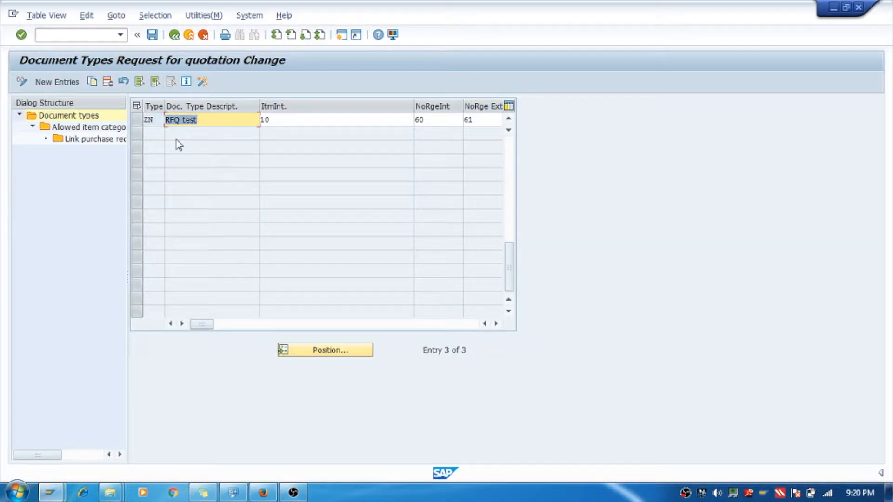
Step: Save document type ZN 'RFQ test' so it lists alongside AB and AN
click(152, 35)
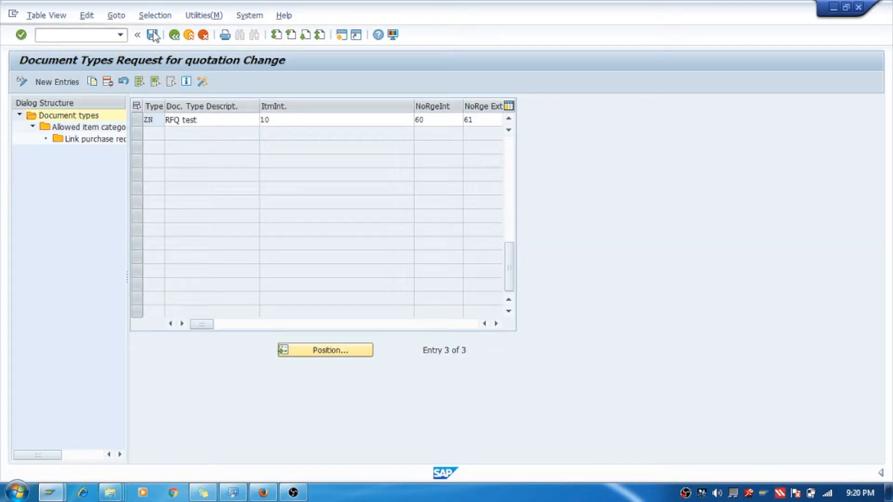
click(152, 34)
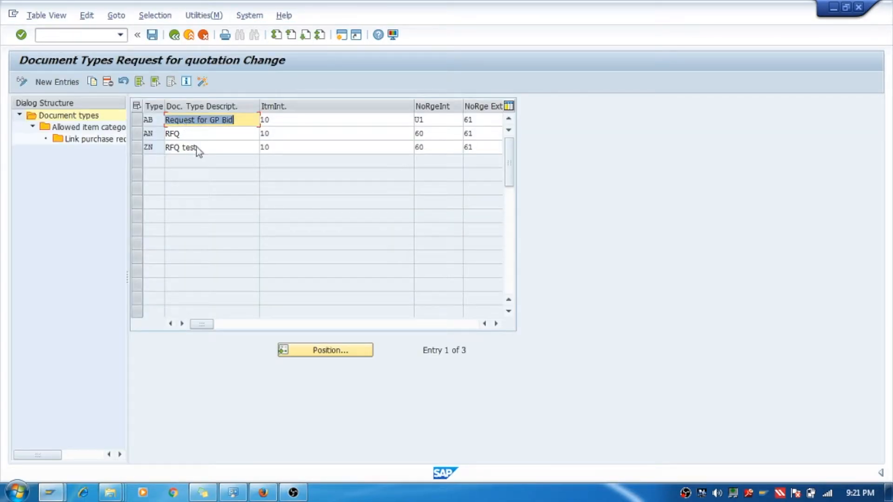
mouse_move(407, 147)
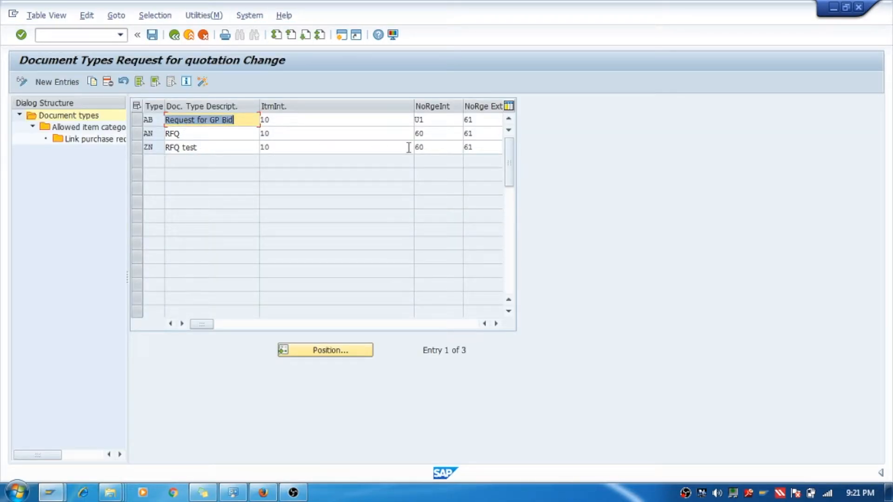
click(437, 147)
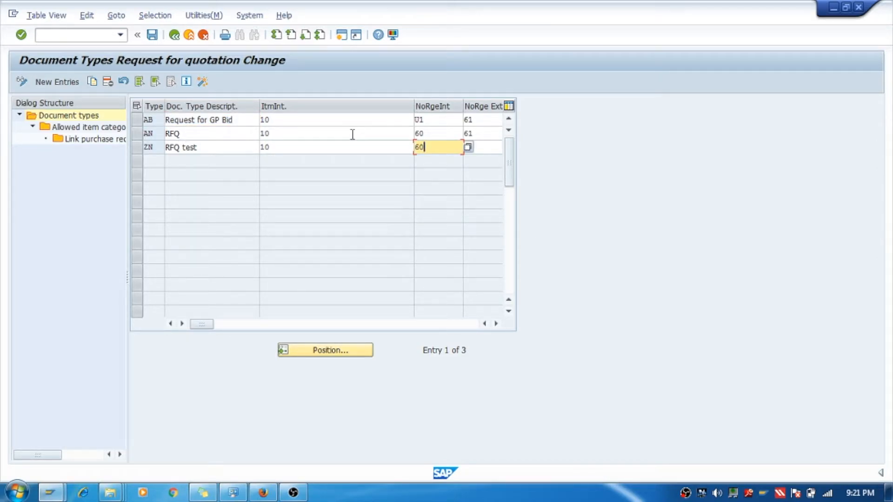
mouse_move(444, 149)
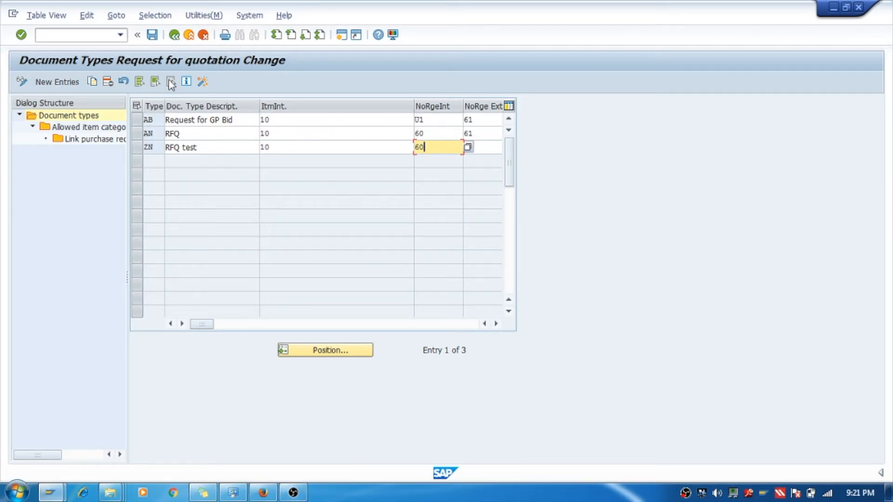
mouse_move(282, 238)
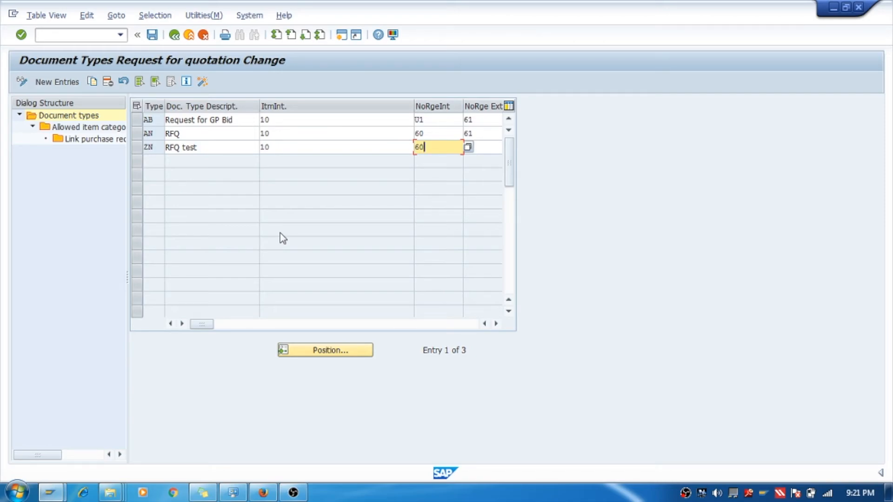